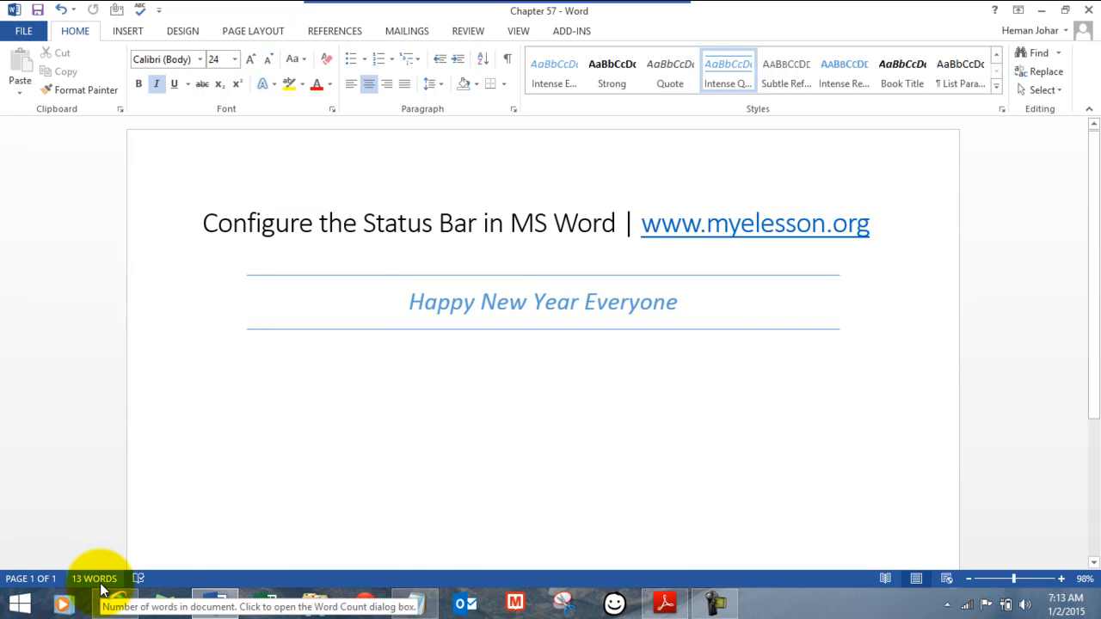
Switch to Read Mode and back to Print Layout, then zoom out with the slider and back in with +
right_click(95, 579)
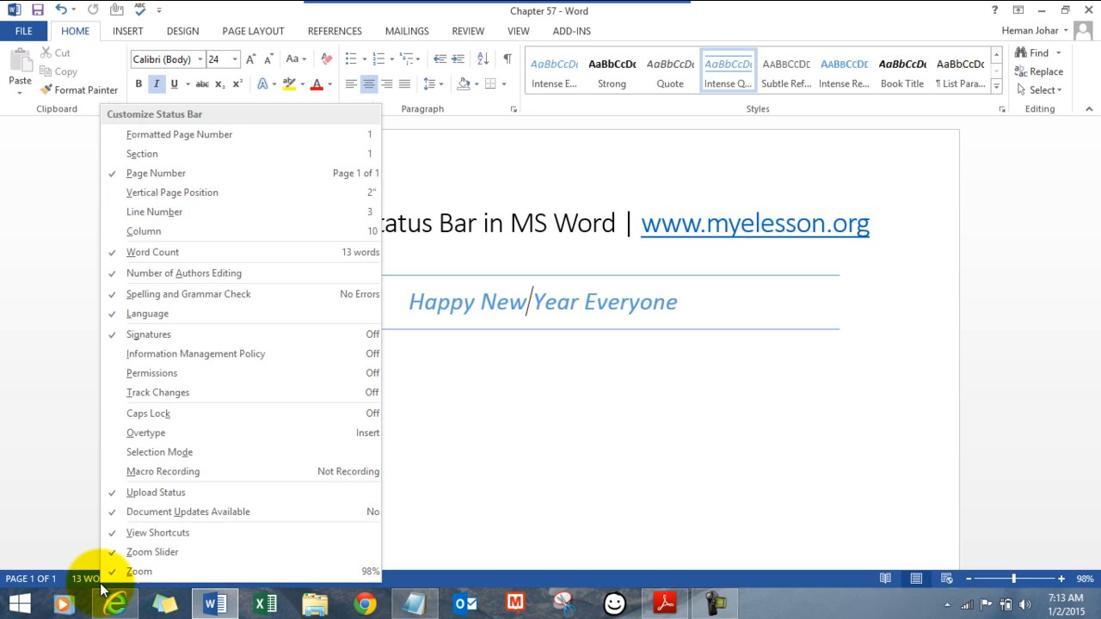
mouse_move(162, 313)
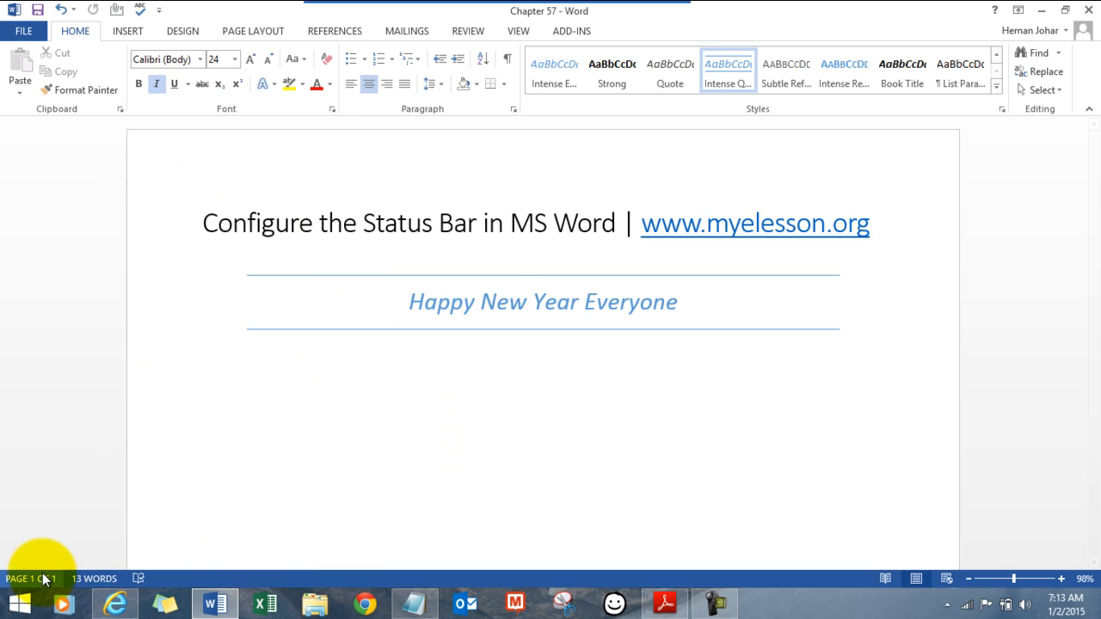
mouse_move(31, 578)
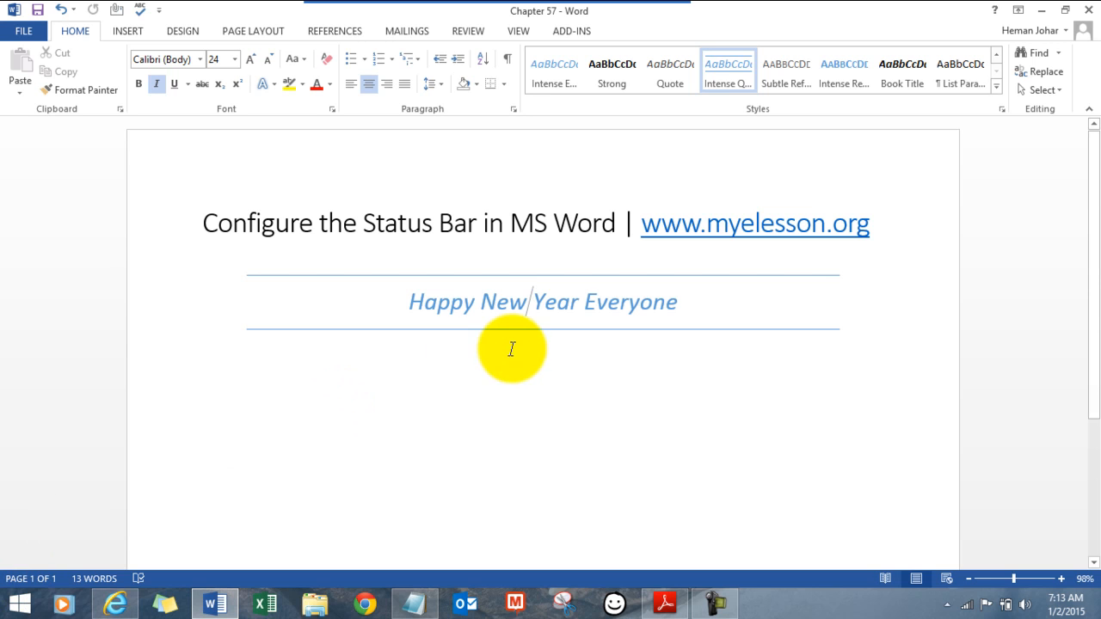
mouse_move(831, 548)
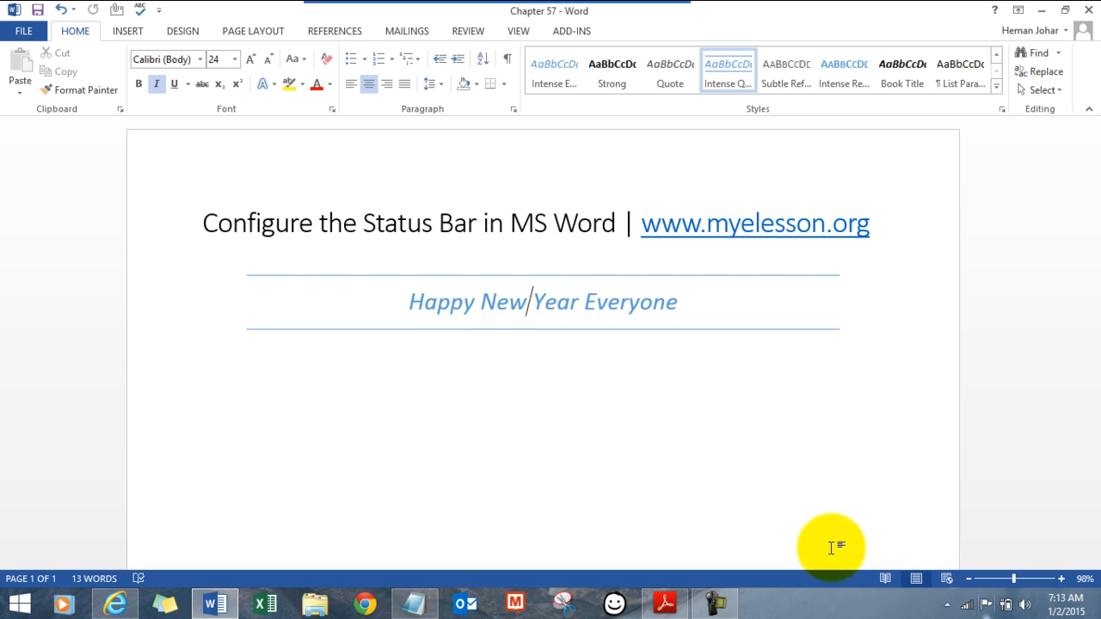
mouse_move(506, 472)
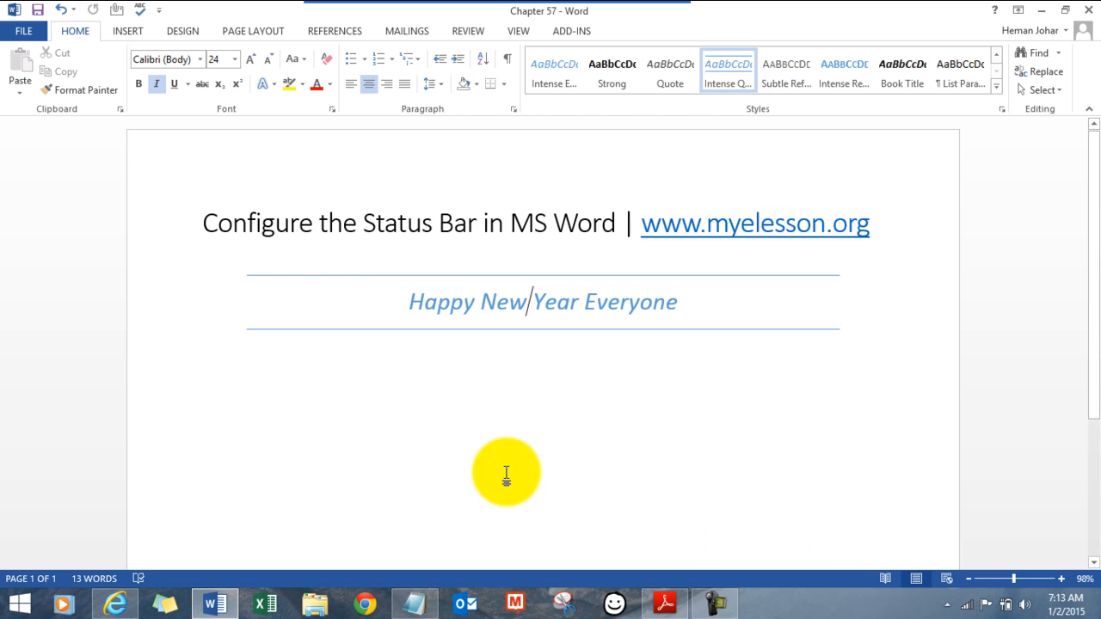
mouse_move(156, 491)
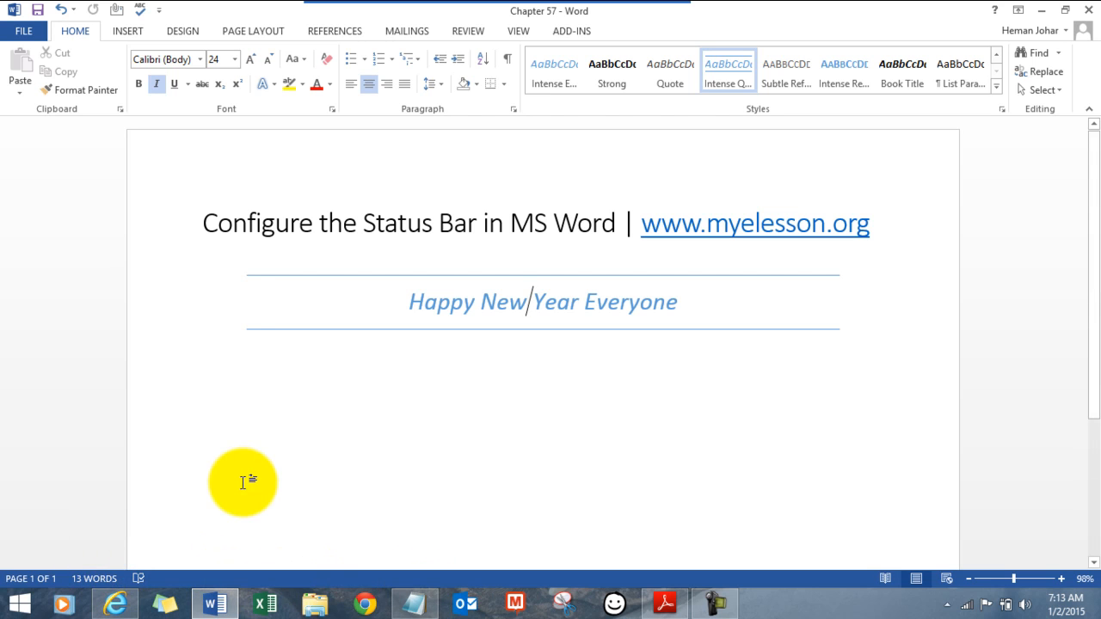
mouse_move(249, 430)
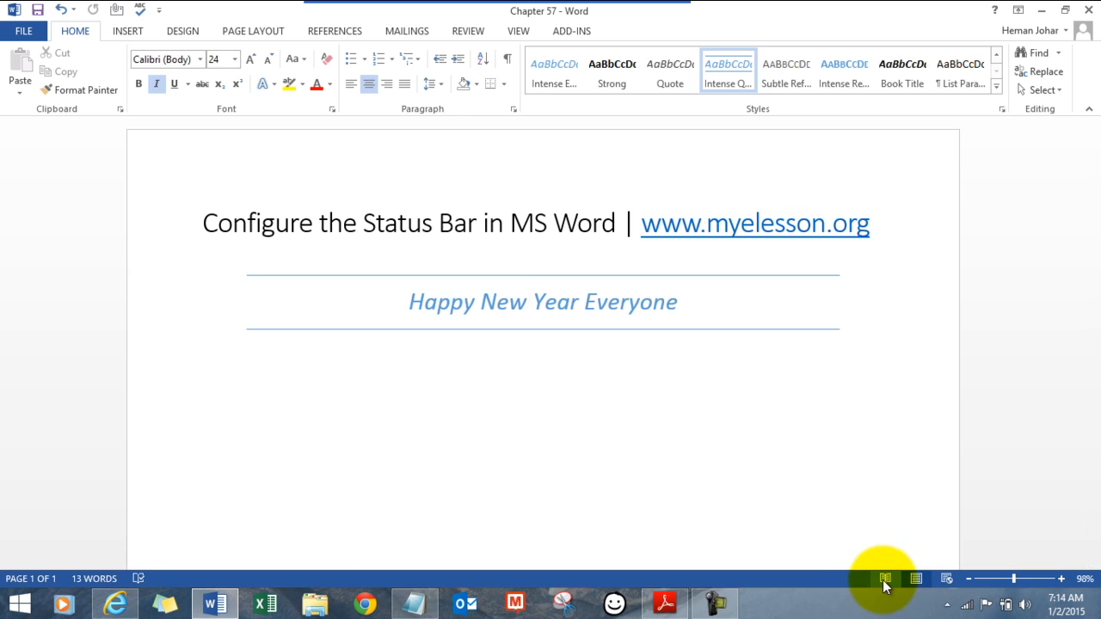
click(885, 578)
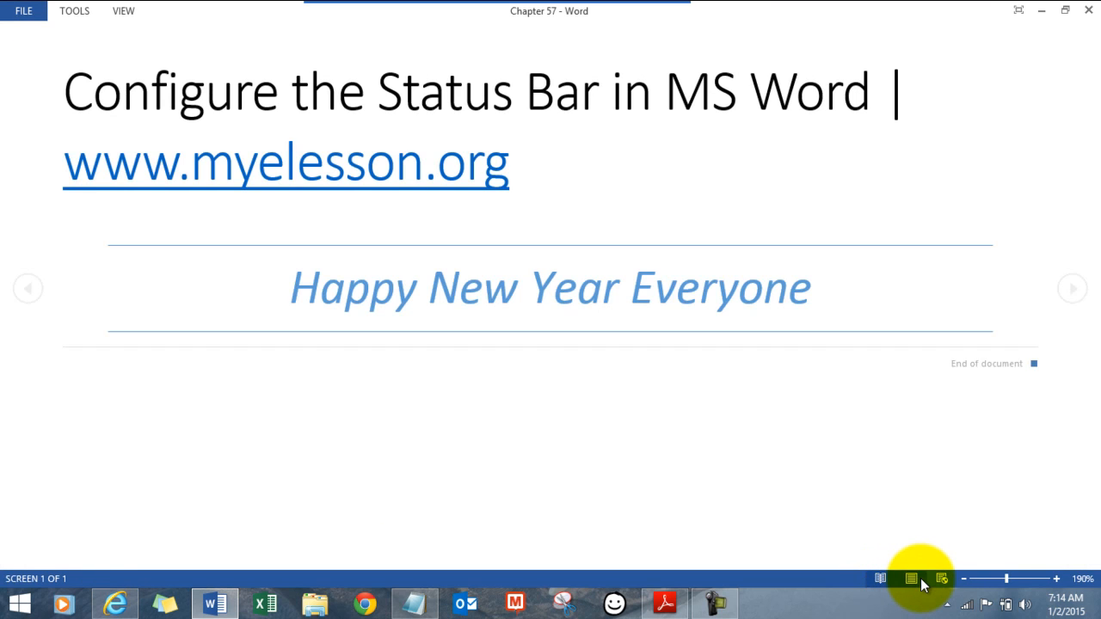
click(912, 579)
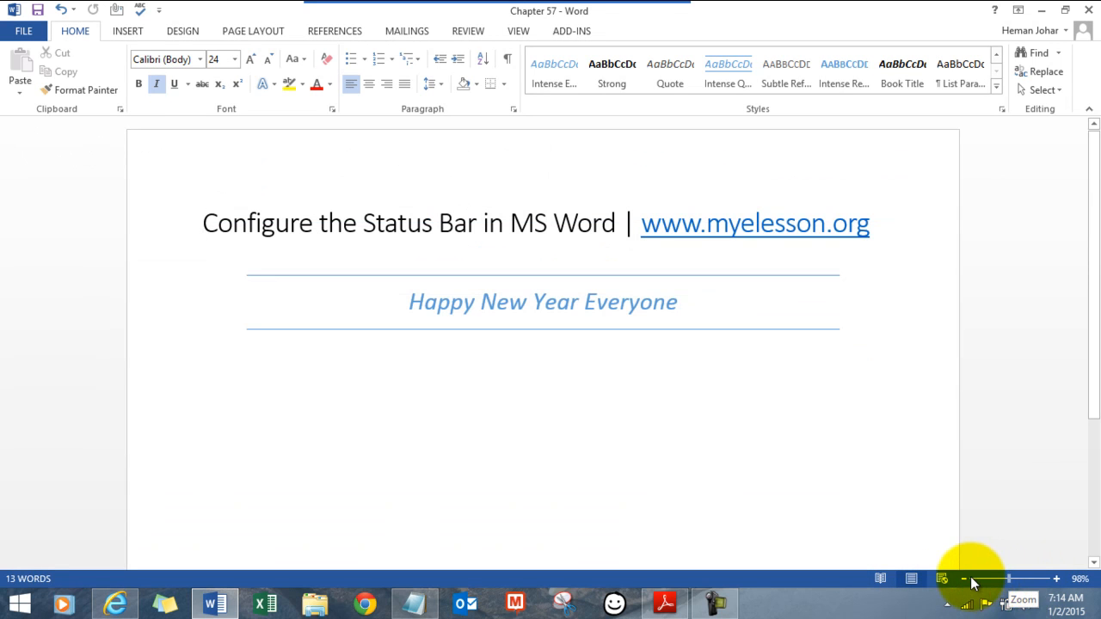
drag(1019, 578, 981, 578)
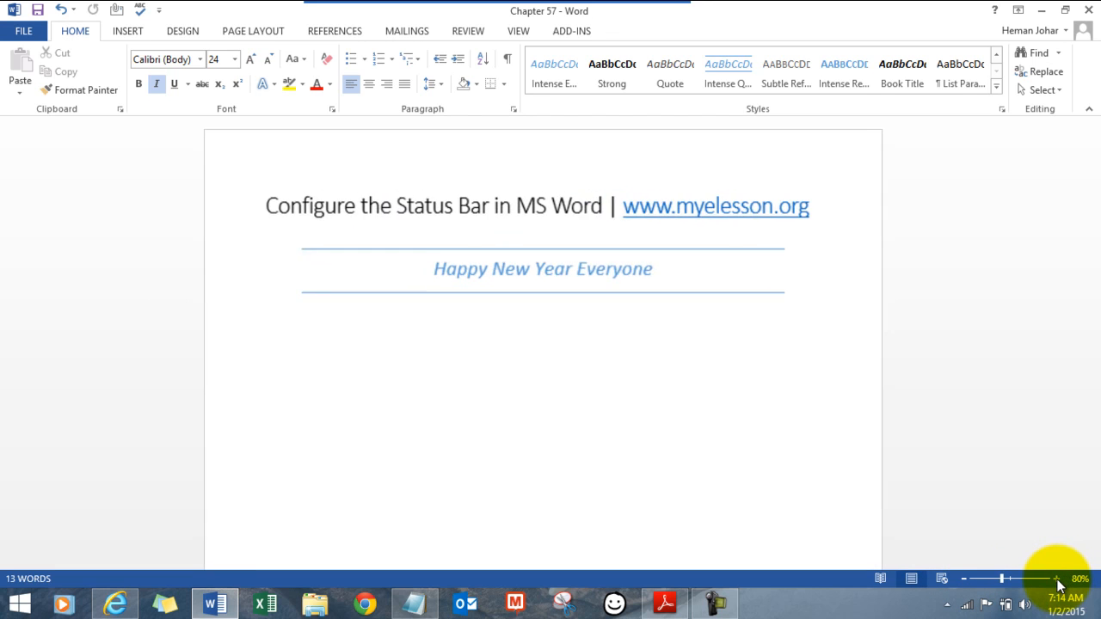
click(1056, 578)
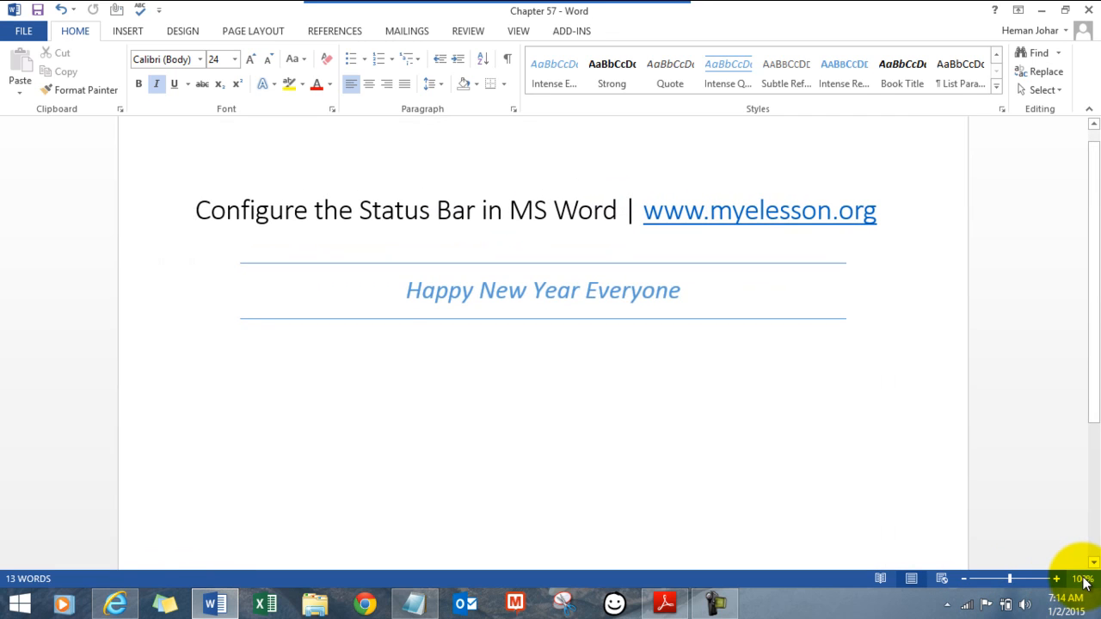
click(1080, 578)
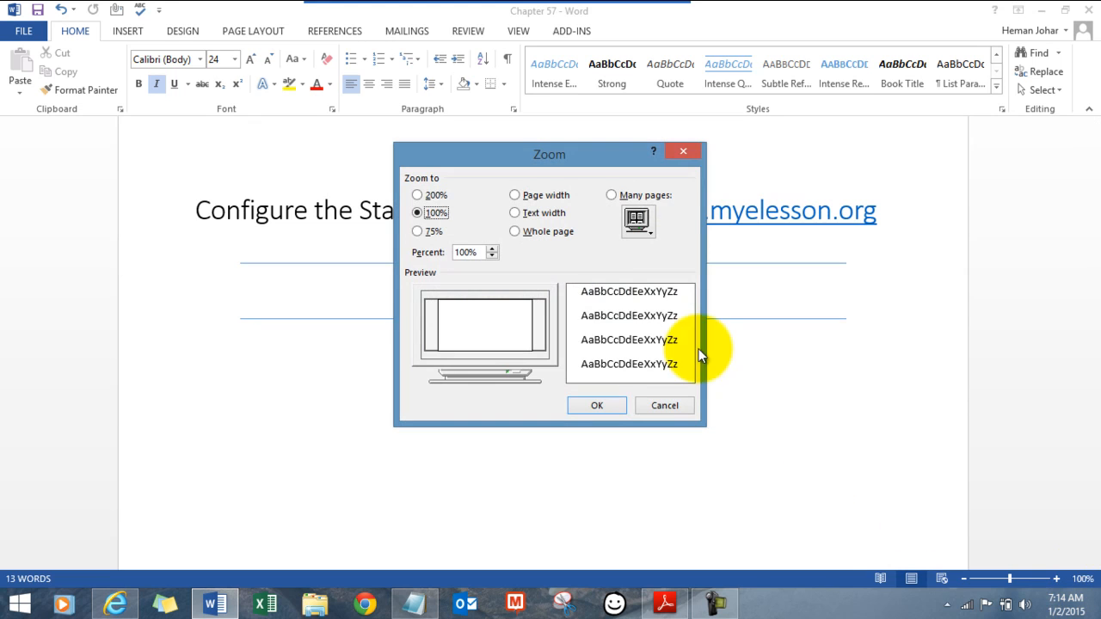
click(595, 406)
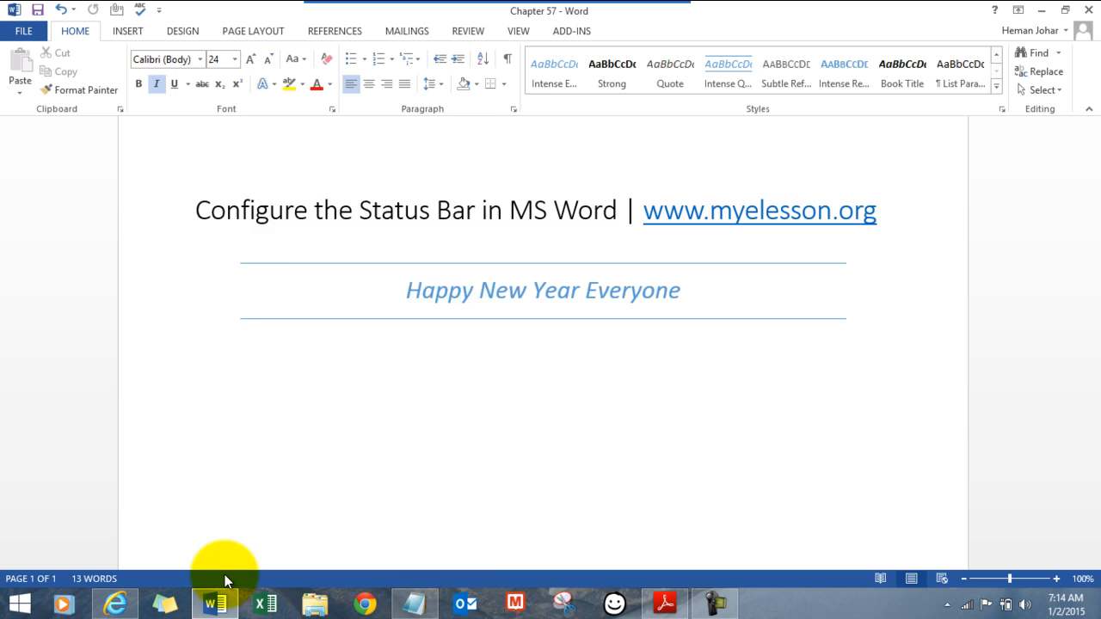
right_click(225, 578)
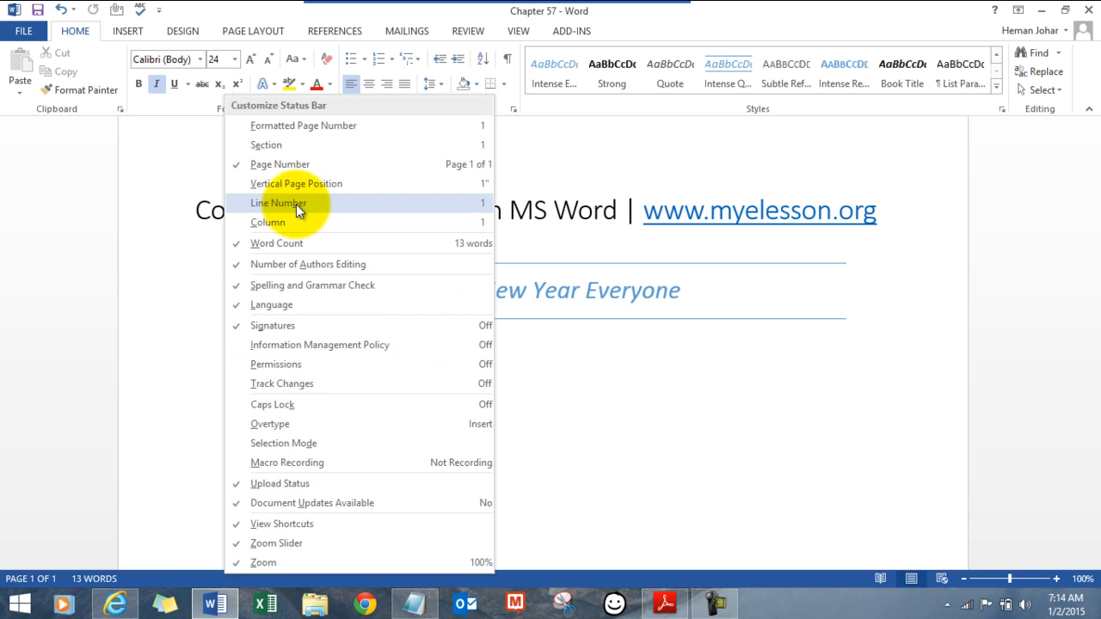
mouse_move(291, 126)
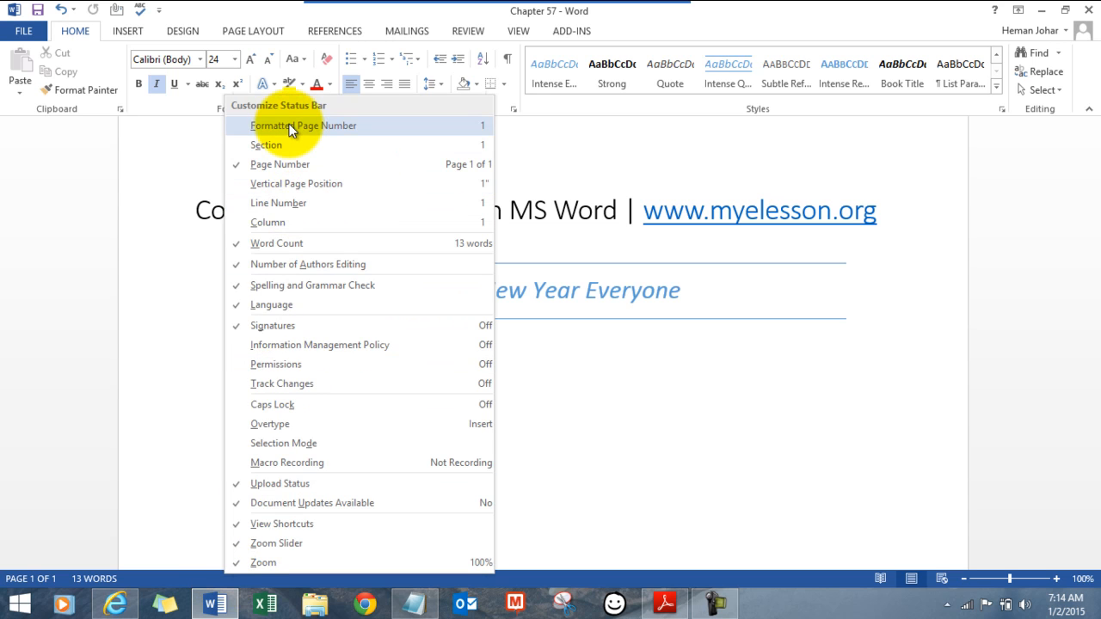
mouse_move(284, 203)
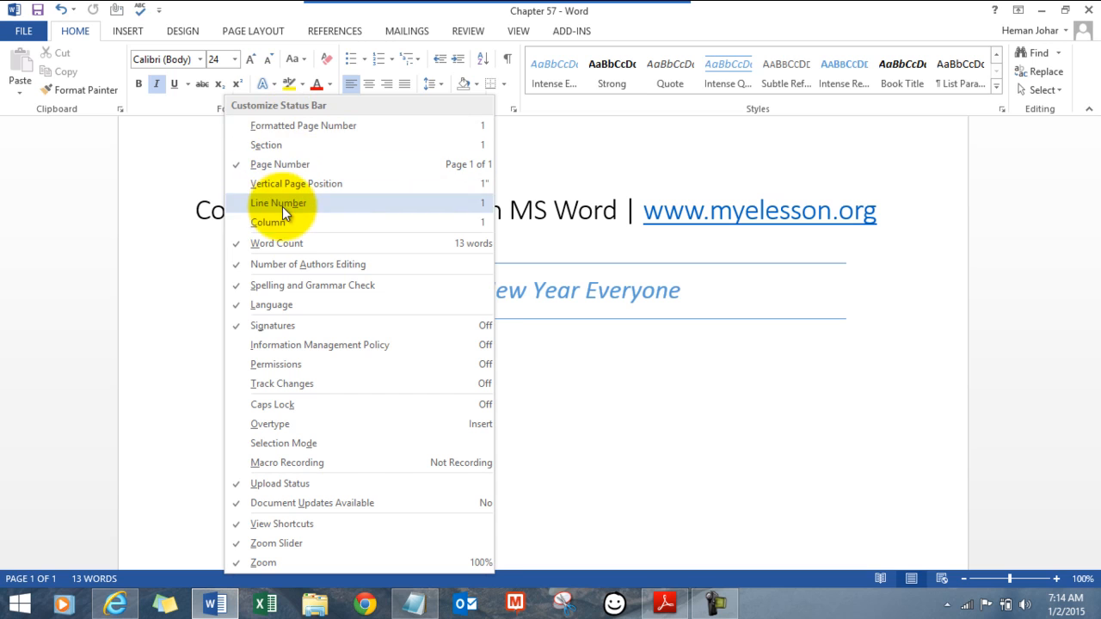
mouse_move(292, 165)
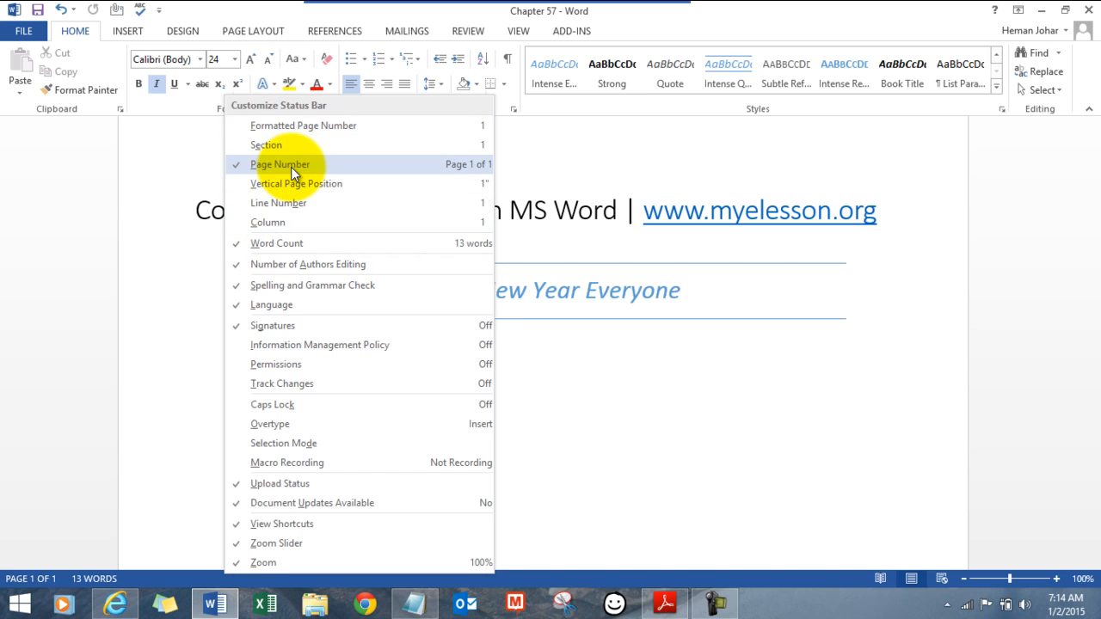
mouse_move(279, 483)
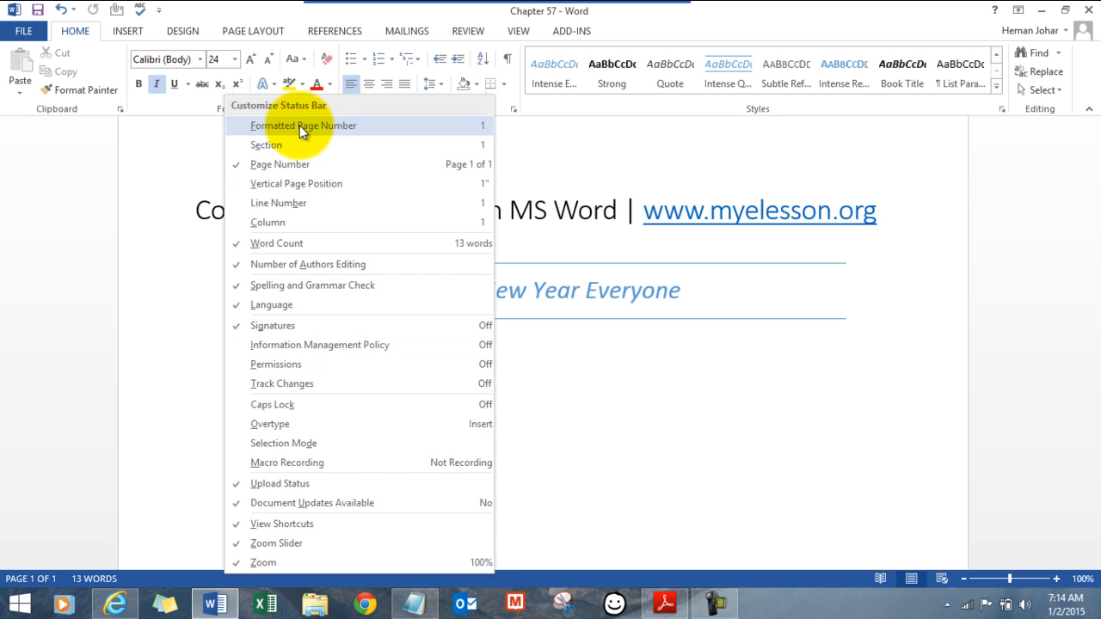
mouse_move(277, 245)
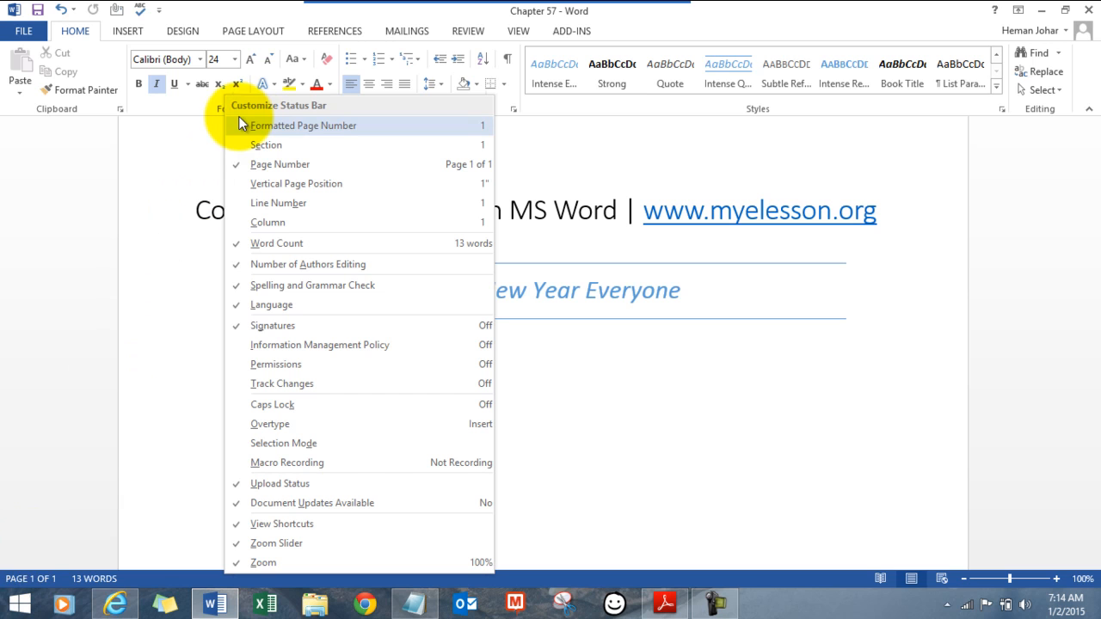
mouse_move(241, 130)
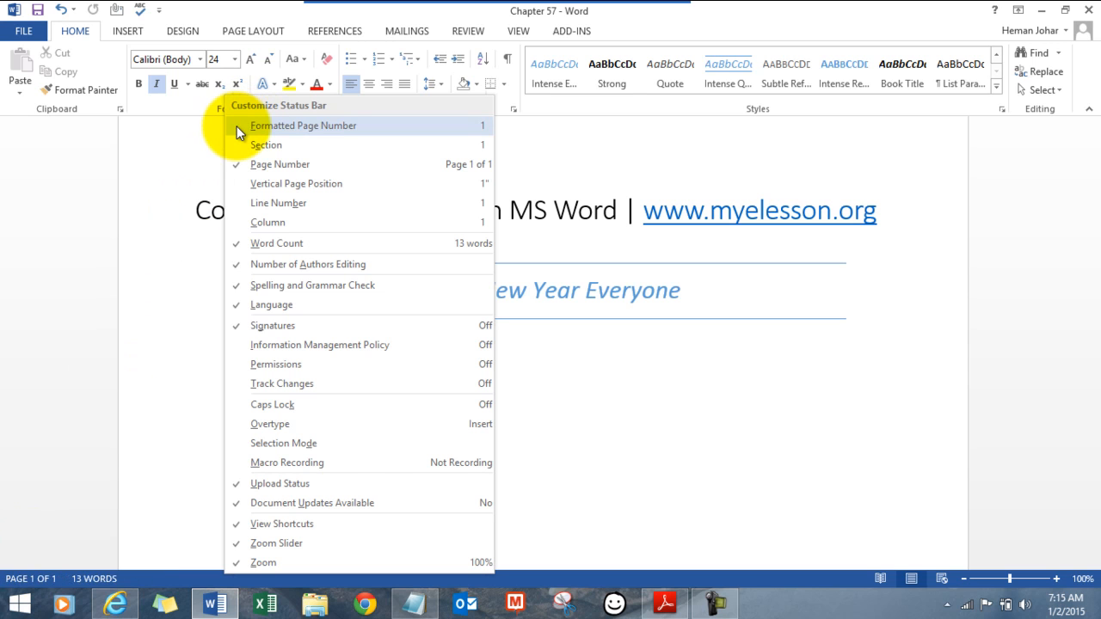
click(267, 144)
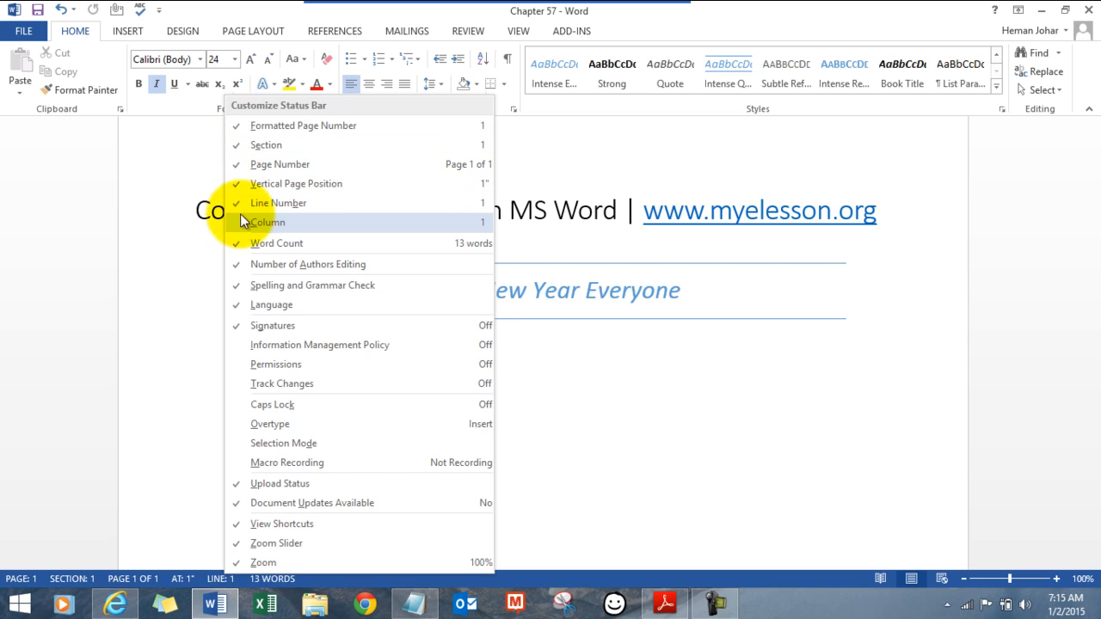
click(269, 222)
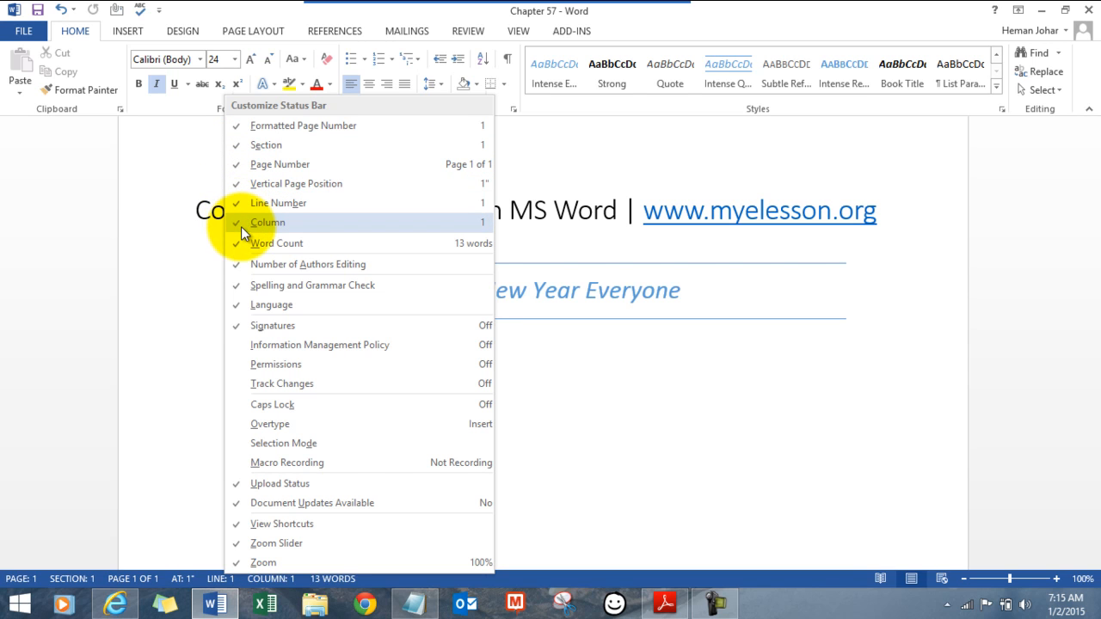
mouse_move(272, 579)
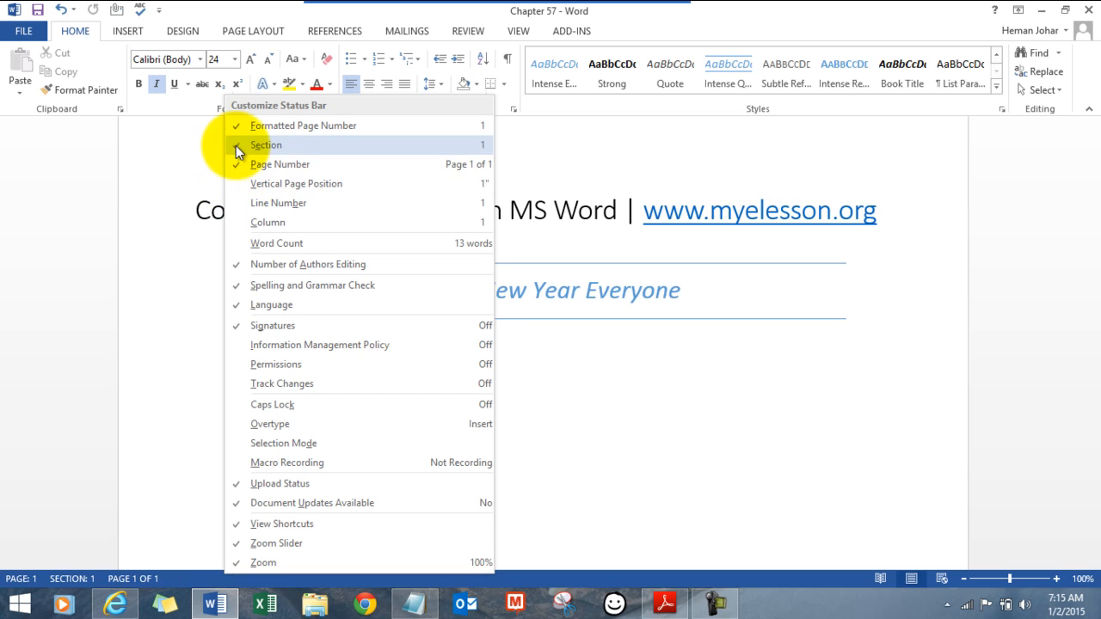
click(266, 144)
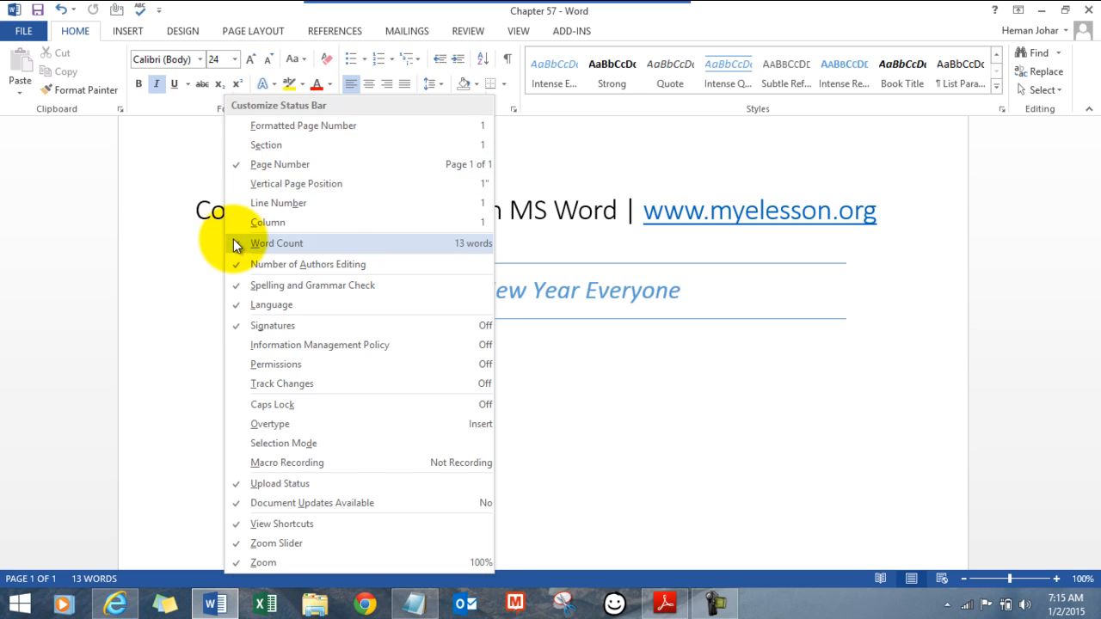
mouse_move(279, 286)
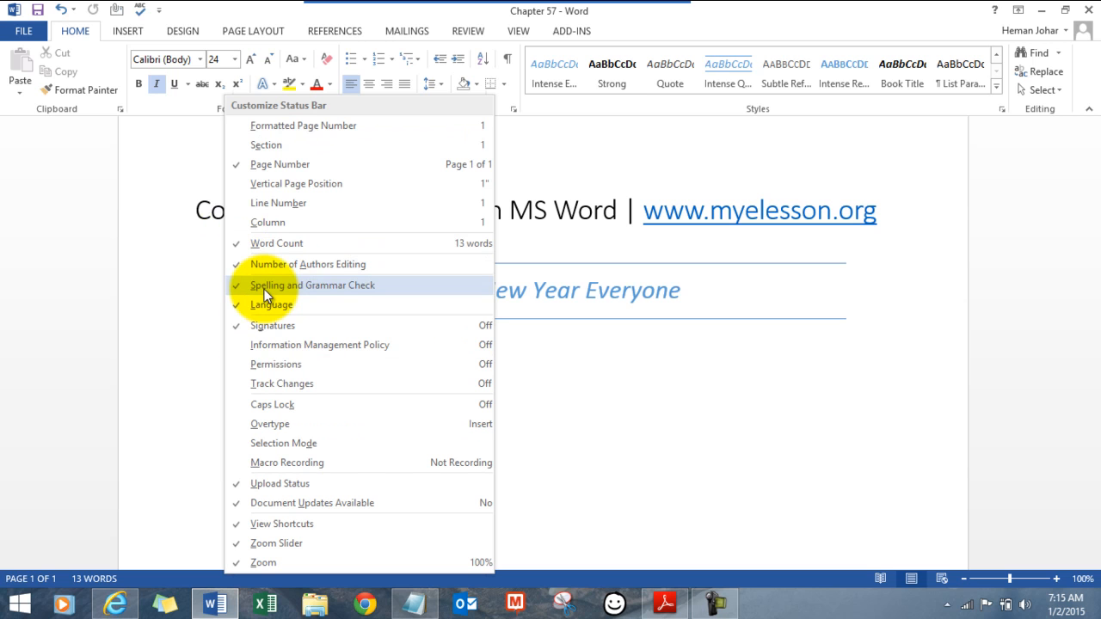
mouse_move(318, 299)
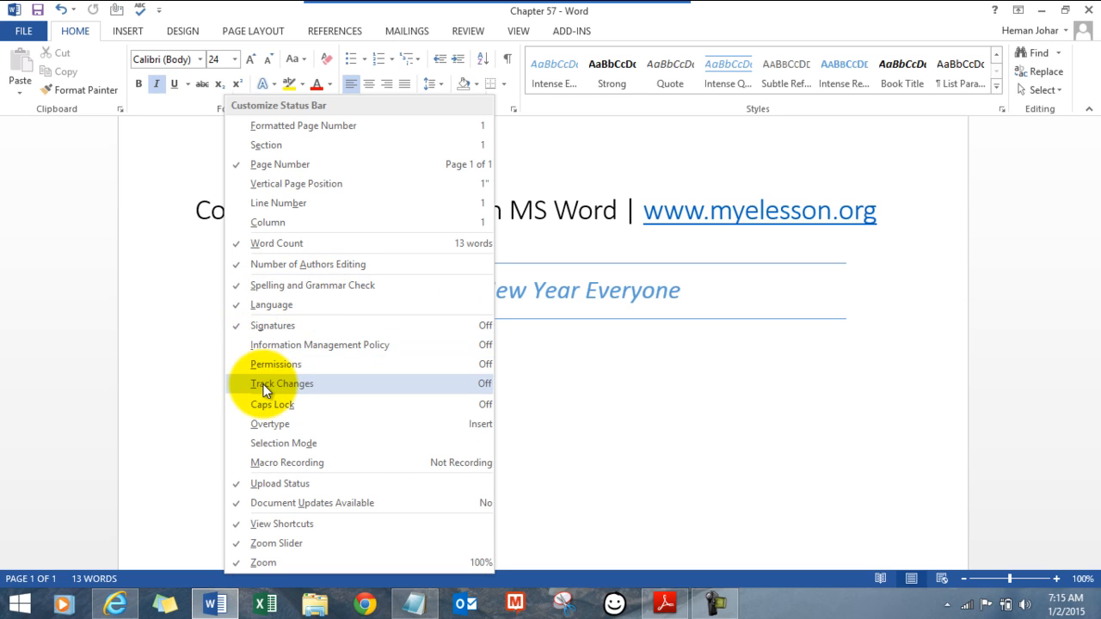
mouse_move(270, 424)
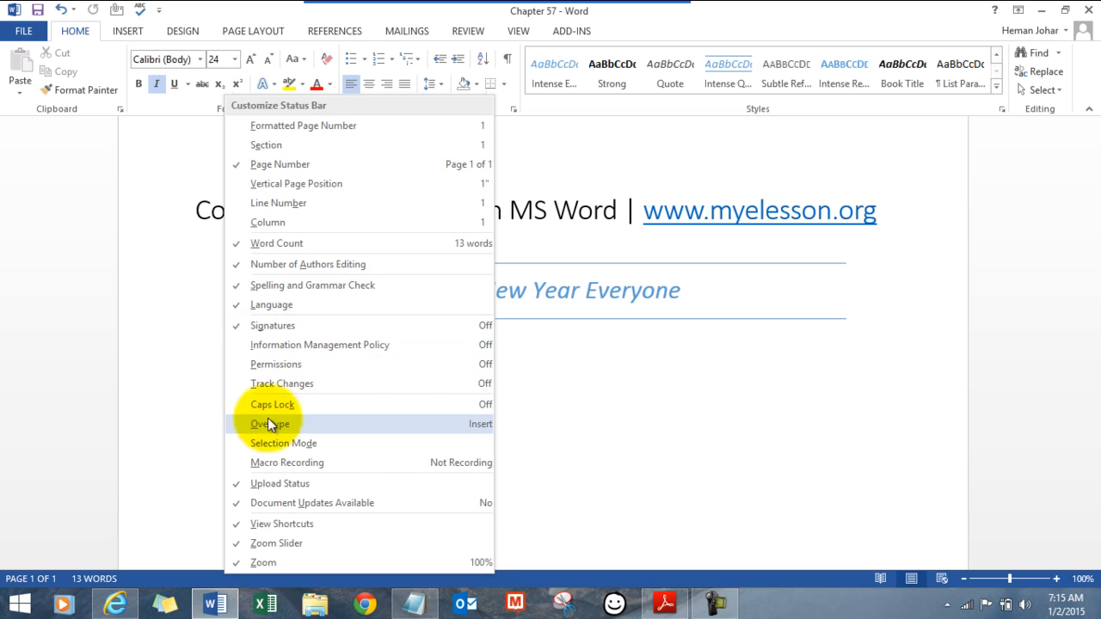
mouse_move(286, 463)
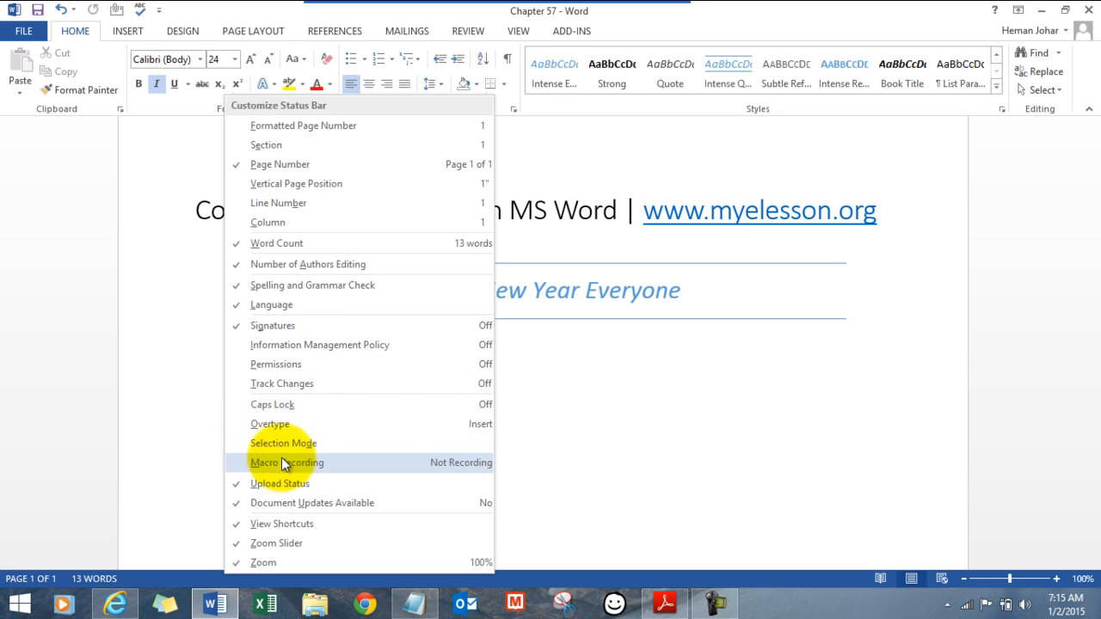
mouse_move(294, 523)
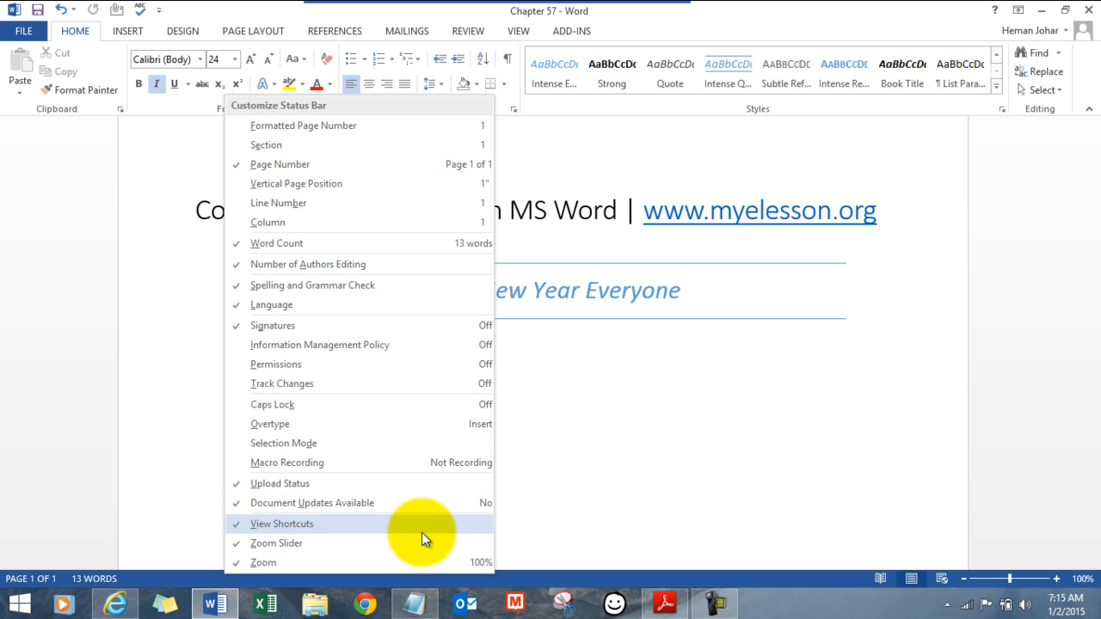
mouse_move(912, 589)
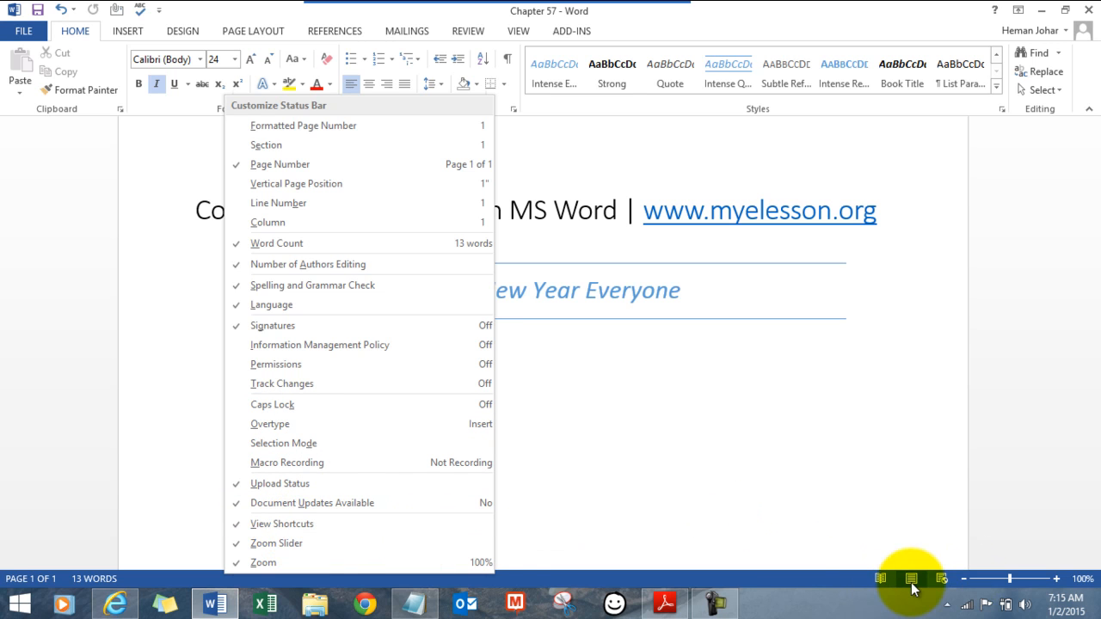
mouse_move(282, 523)
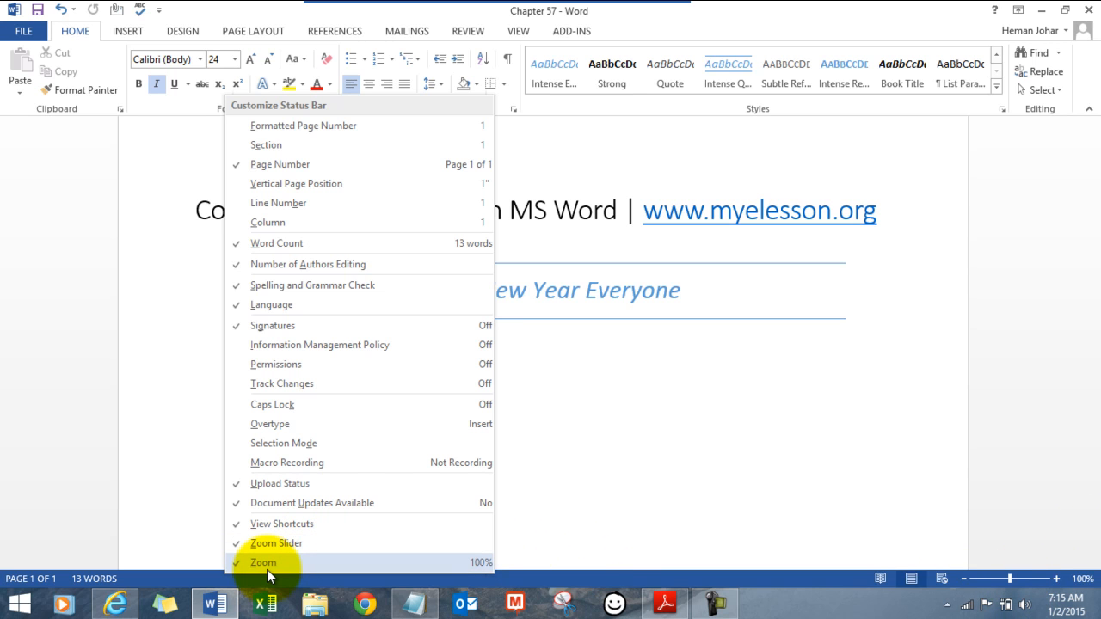
mouse_move(542, 454)
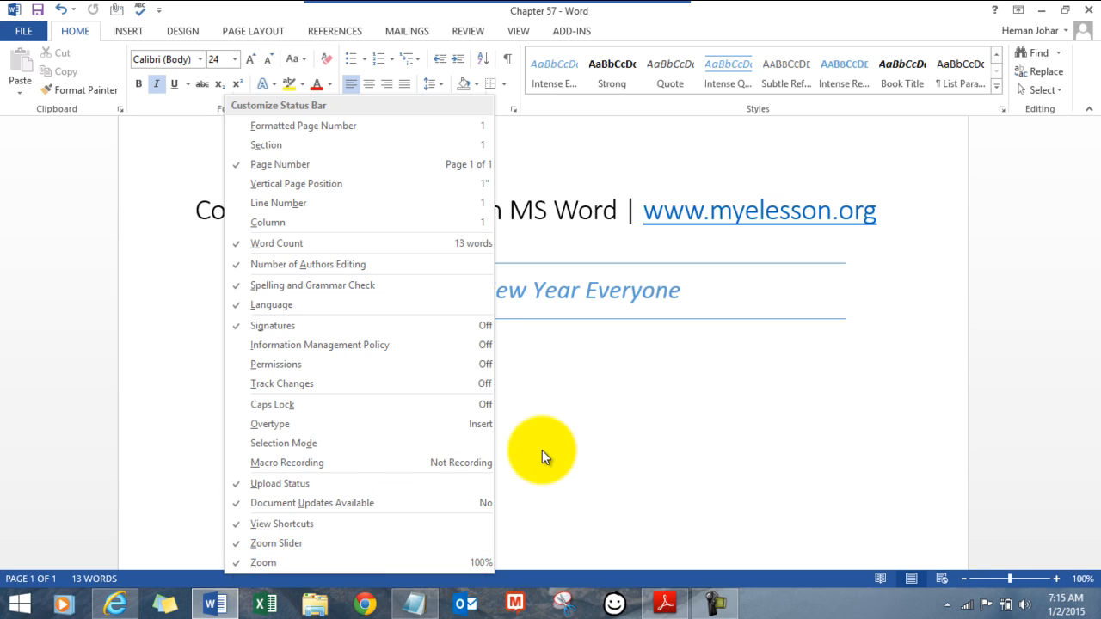